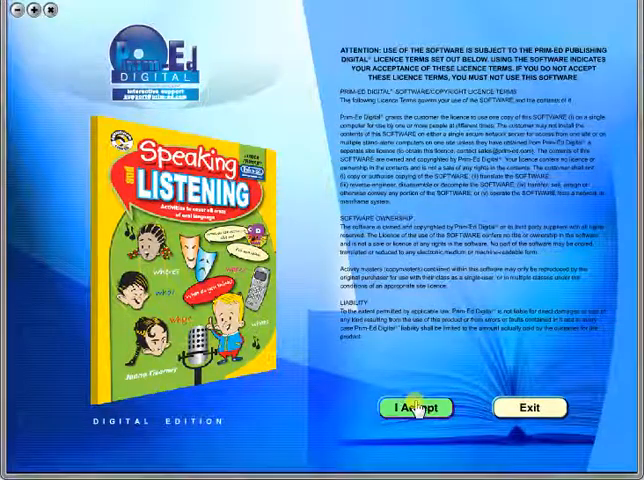
Accept the licence and browse both pages of the activity contents list
click(414, 408)
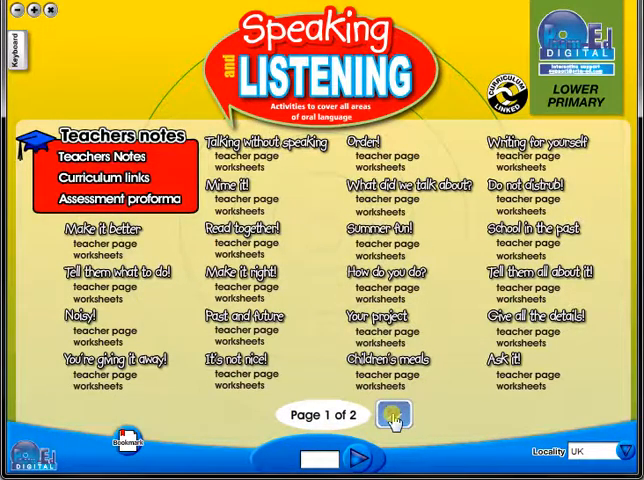
click(394, 416)
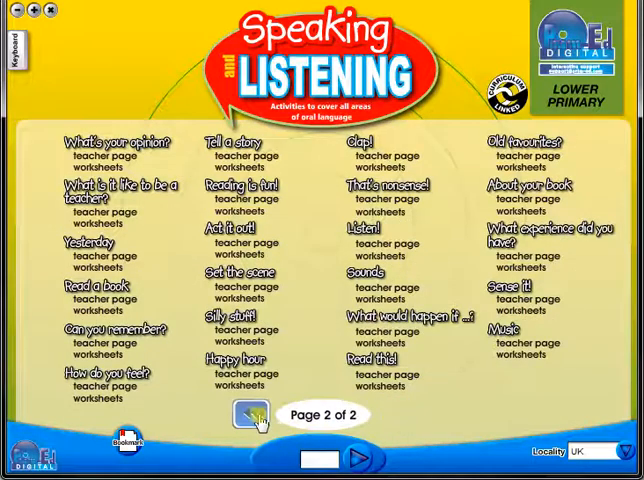
click(250, 416)
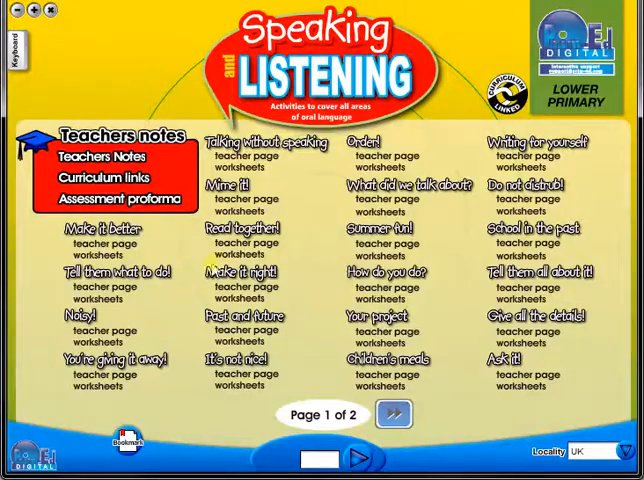
Go from the Read together teacher page through the spreads to page 28, Past and future, in single-page view
click(246, 244)
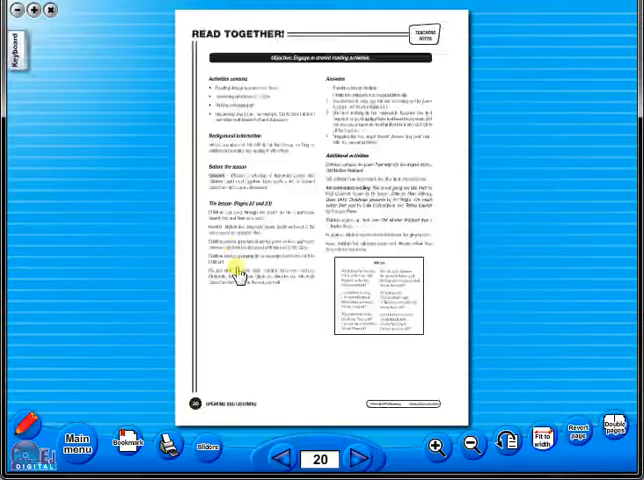
click(360, 460)
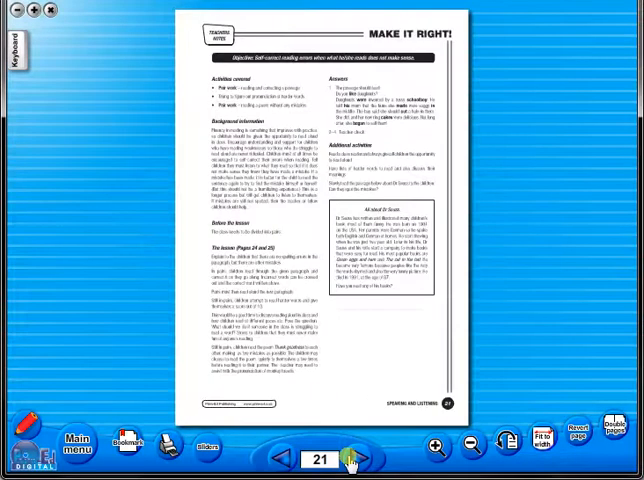
click(360, 460)
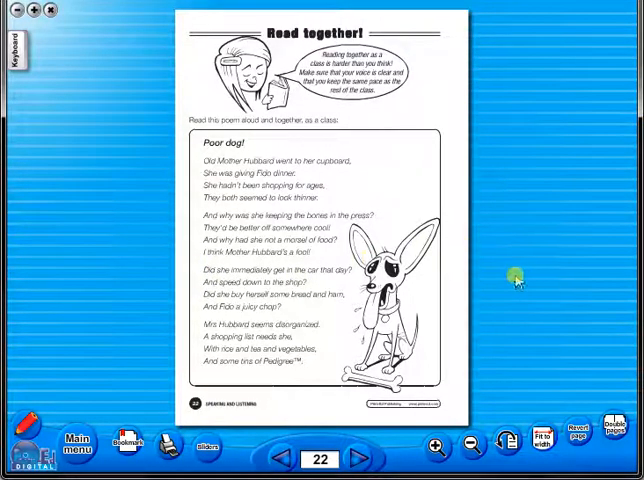
mouse_move(584, 392)
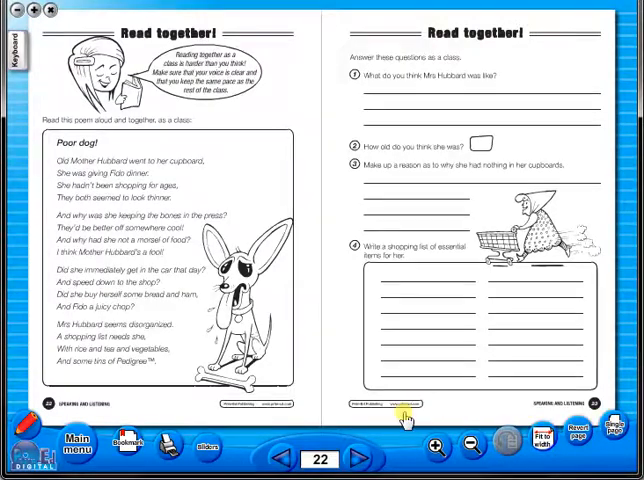
click(356, 458)
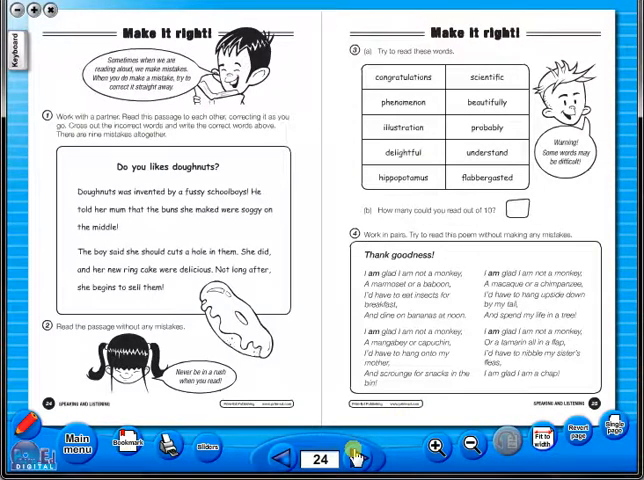
click(356, 460)
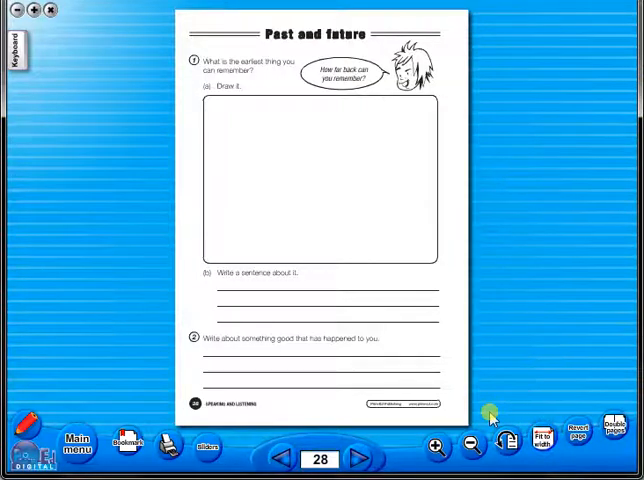
Turn to page 30, It's not nice!, scroll it zoomed in, then fit the full page
click(360, 458)
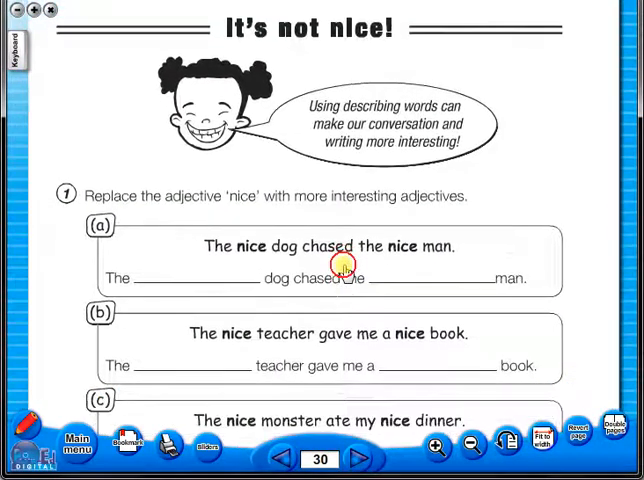
scroll(down, 3)
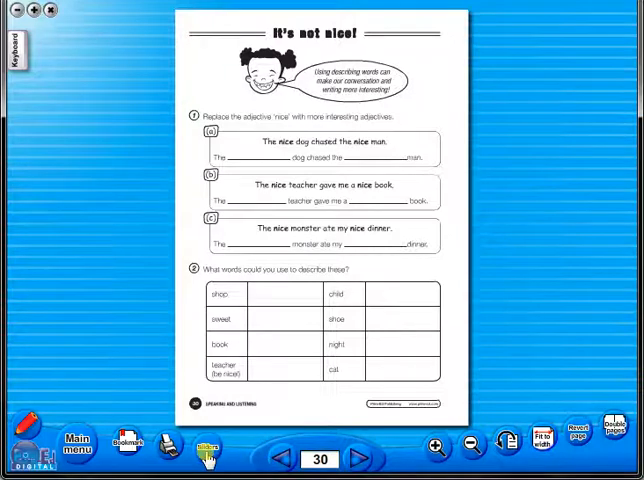
click(206, 442)
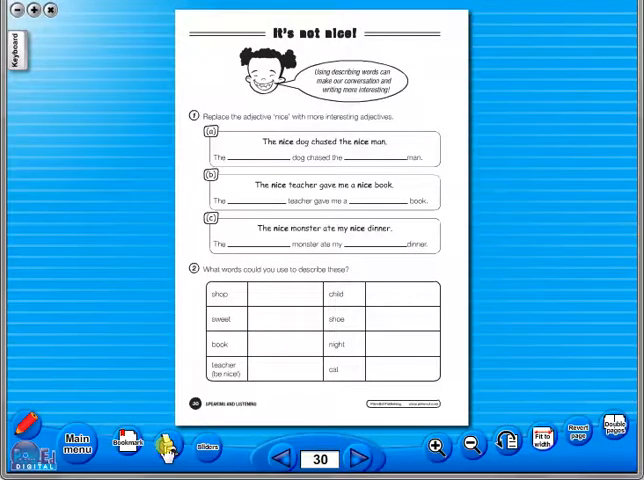
click(164, 448)
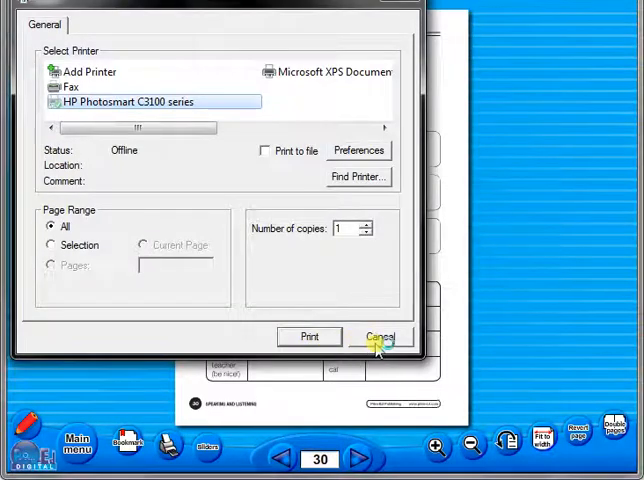
click(380, 336)
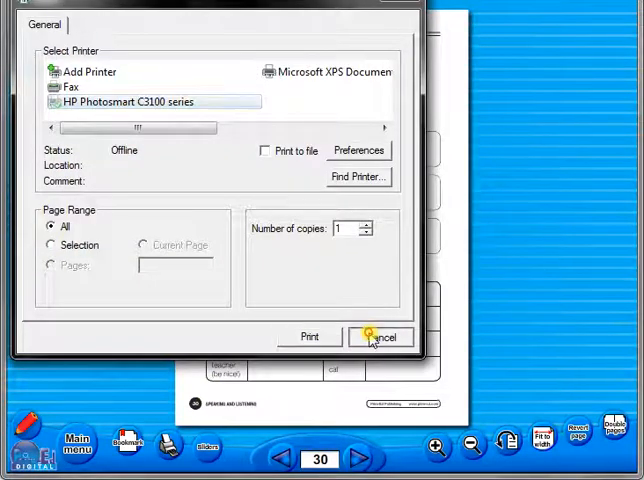
click(380, 336)
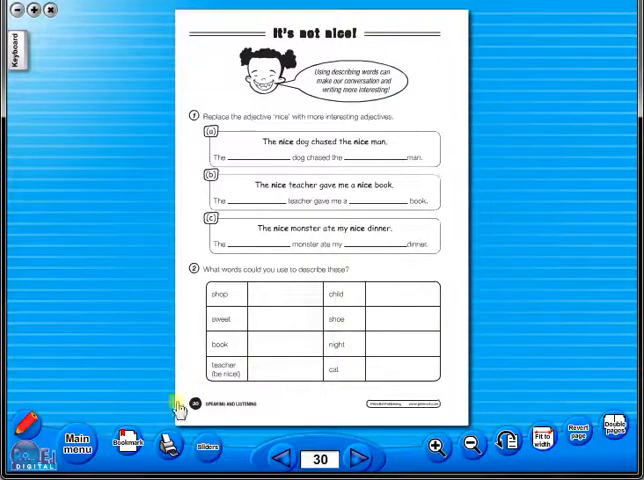
Add page 30 to the bookmark list and confirm it appears there
click(124, 444)
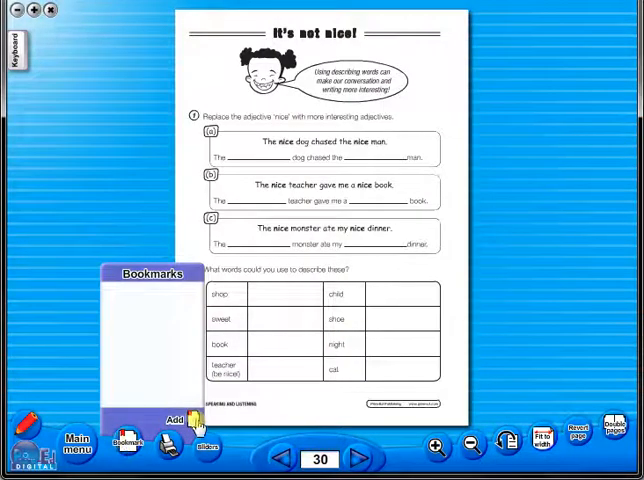
click(170, 420)
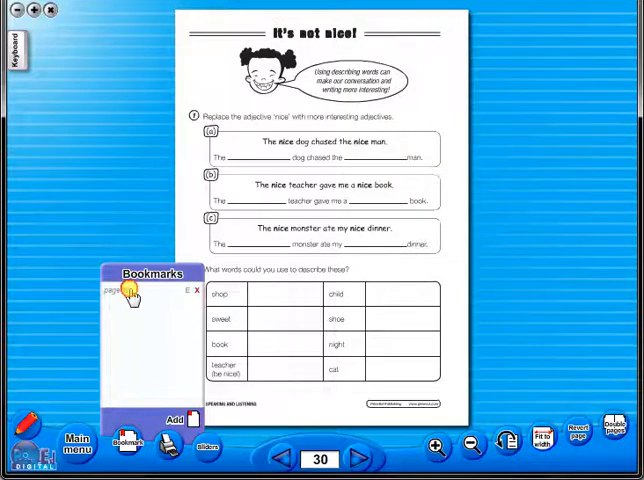
click(124, 442)
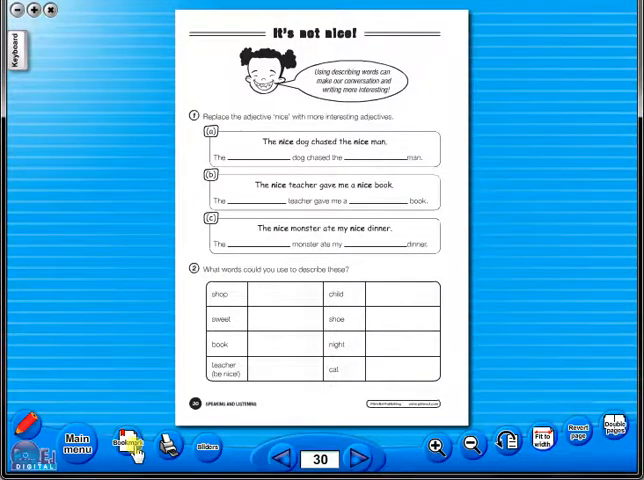
click(128, 444)
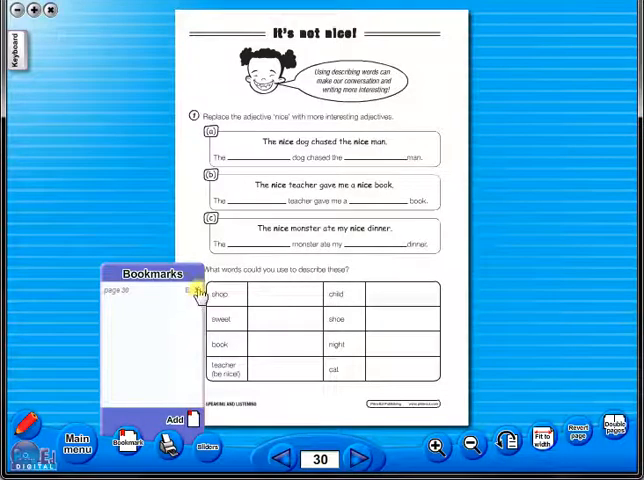
click(124, 440)
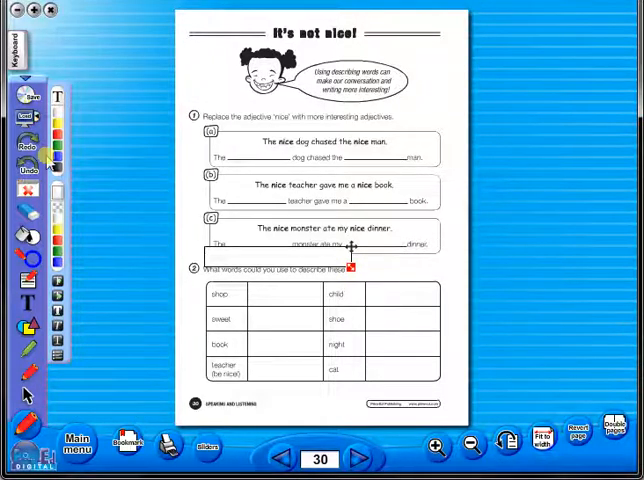
Bring up the annotation toolbar at the left edge of the viewer
click(28, 98)
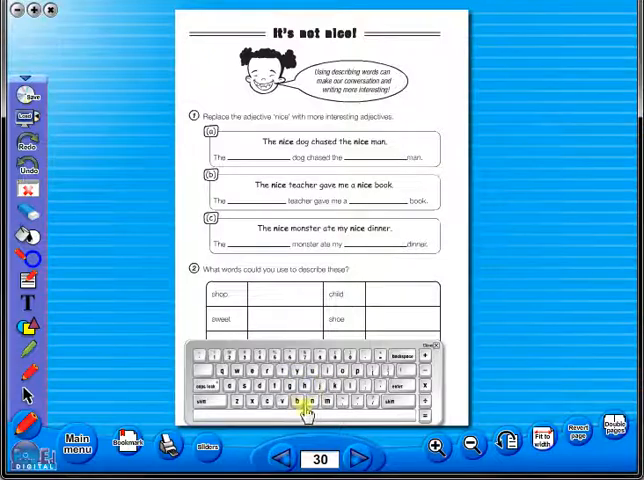
mouse_move(428, 360)
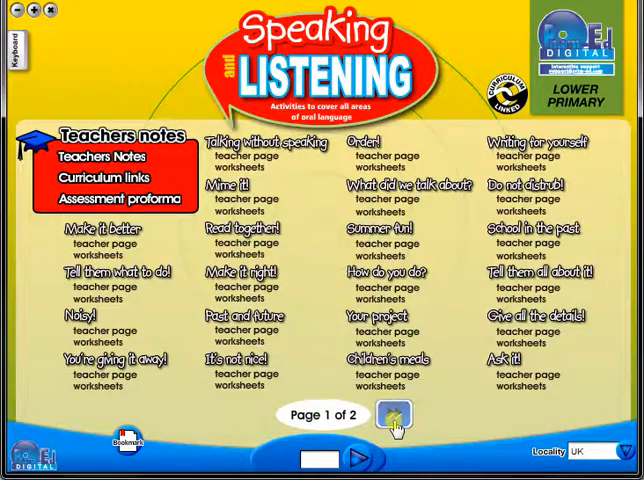
Visit the Sounds and Act it out teacher pages, then return to the contents menu
click(392, 416)
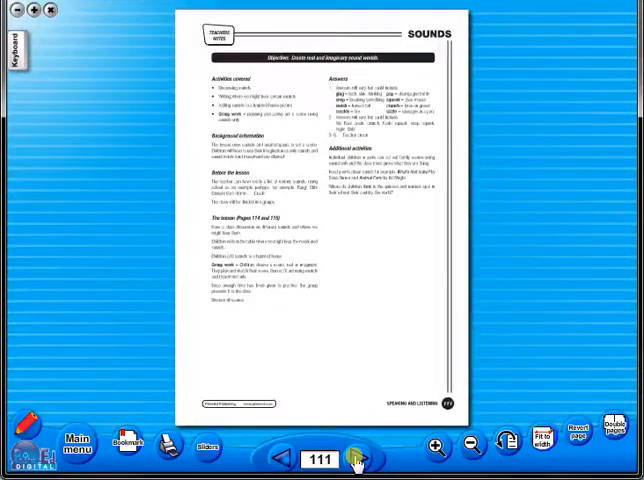
click(360, 458)
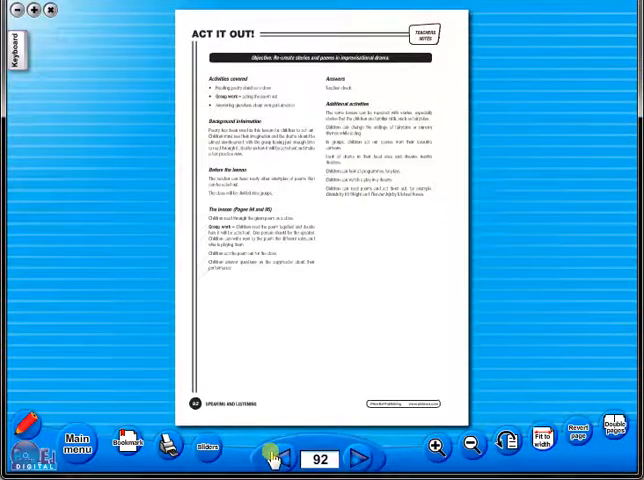
click(280, 458)
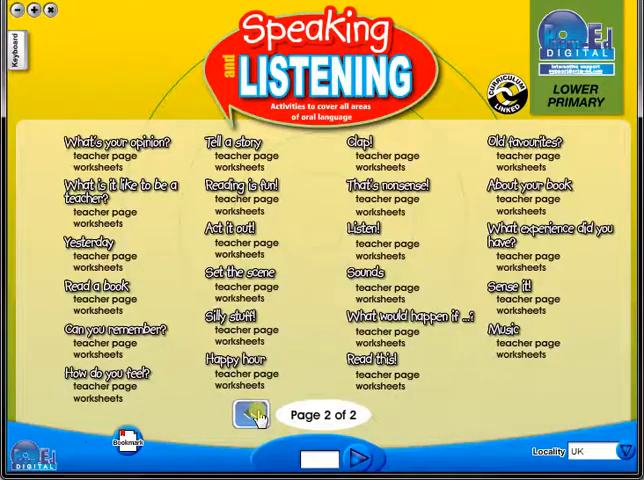
Go to Curriculum links and on to the assessment proforma on page ix
click(250, 414)
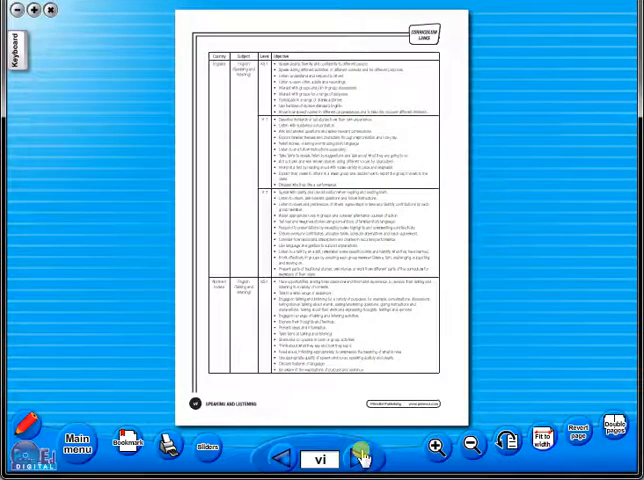
click(356, 448)
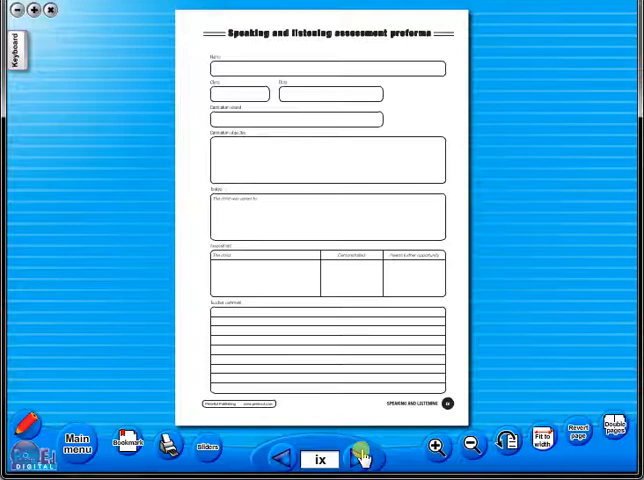